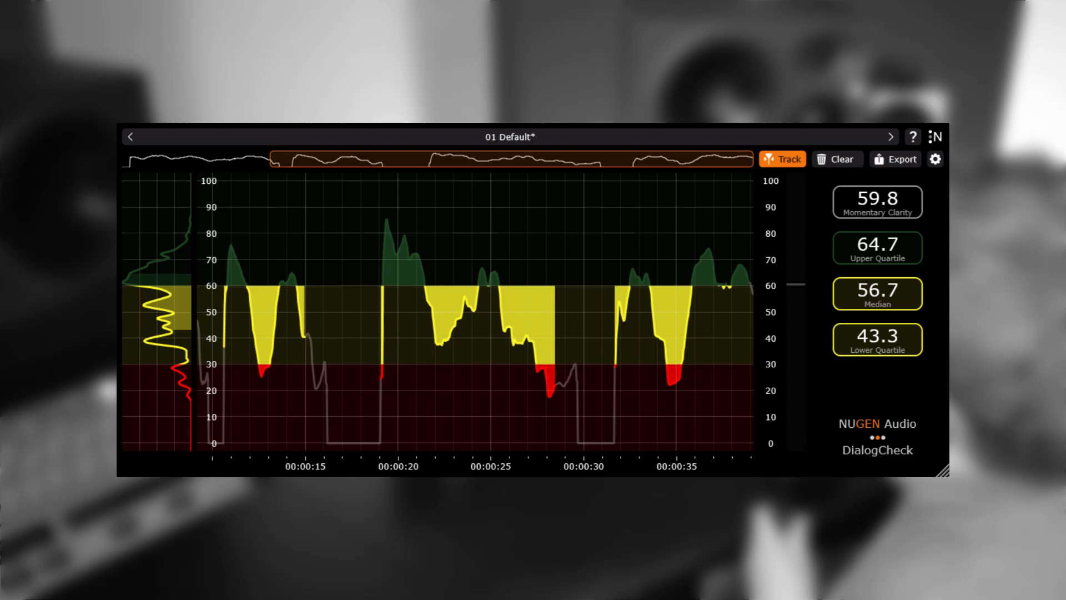
Show the Algorithm settings with dialog-transient ignore times and 1200 ms rectangular smoothing window
click(934, 159)
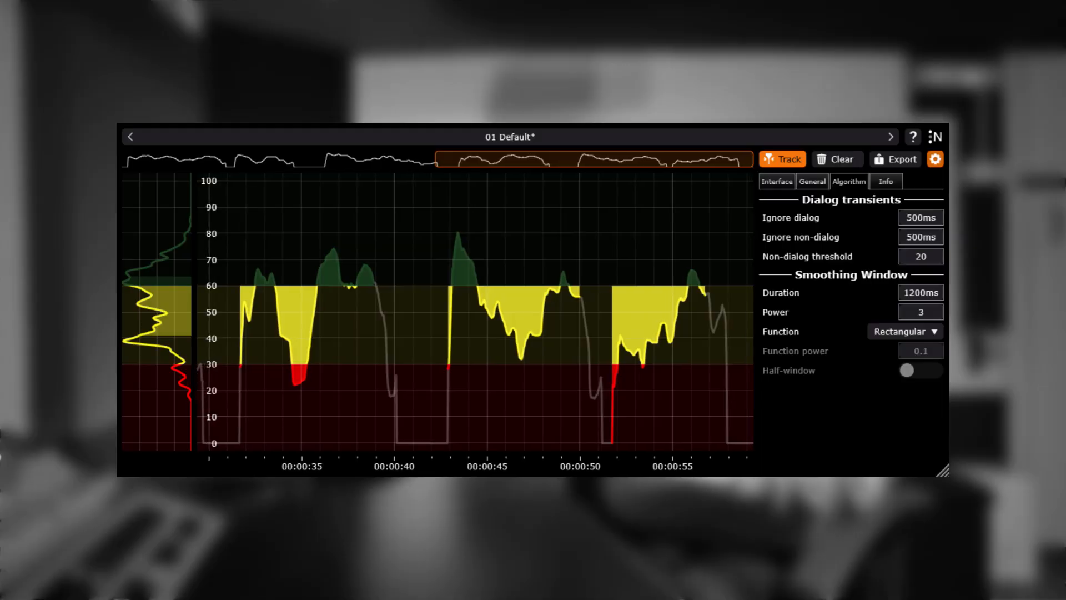